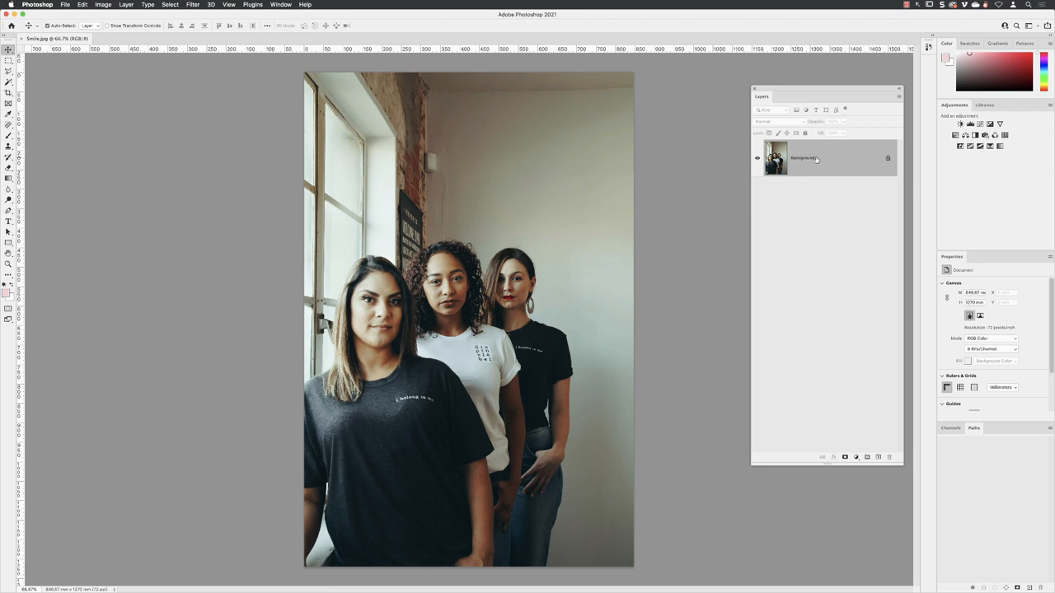
# Convert the Background layer to a smart object and rename it 'smile'.
pyautogui.rightClick(803, 158)
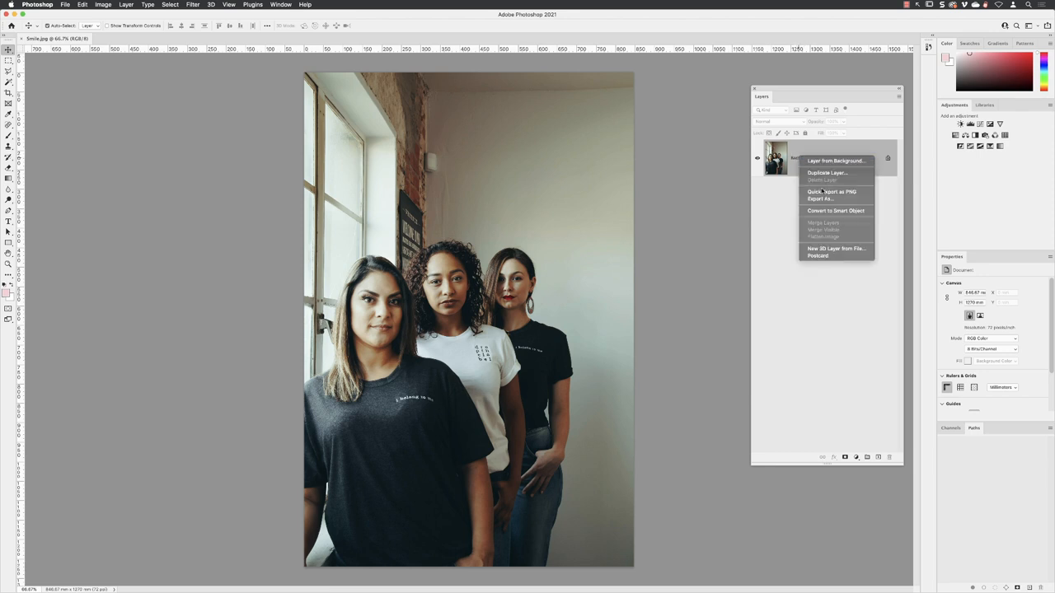
pyautogui.moveTo(835, 211)
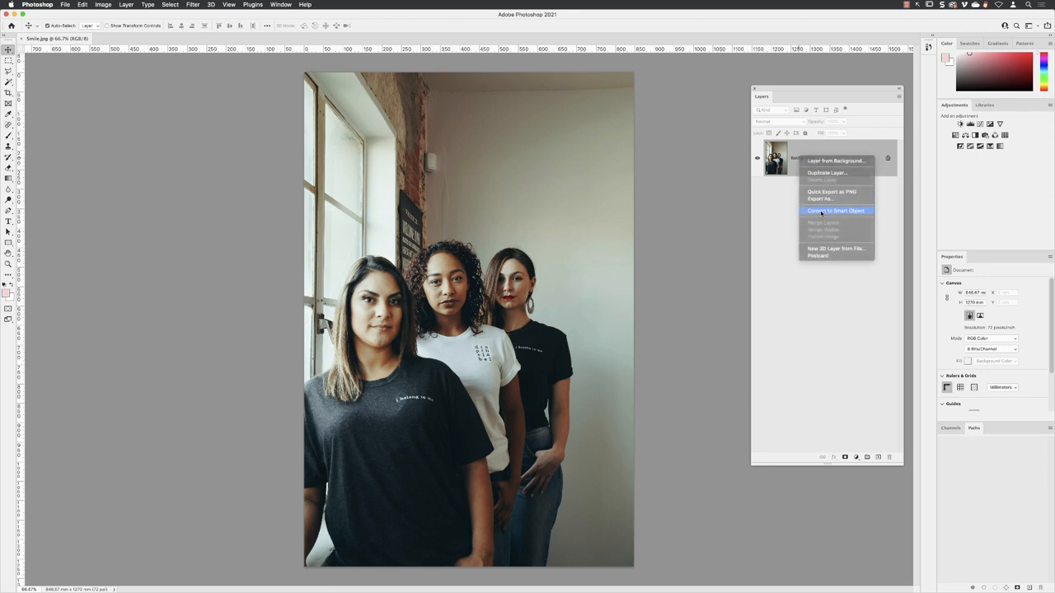
pyautogui.click(836, 210)
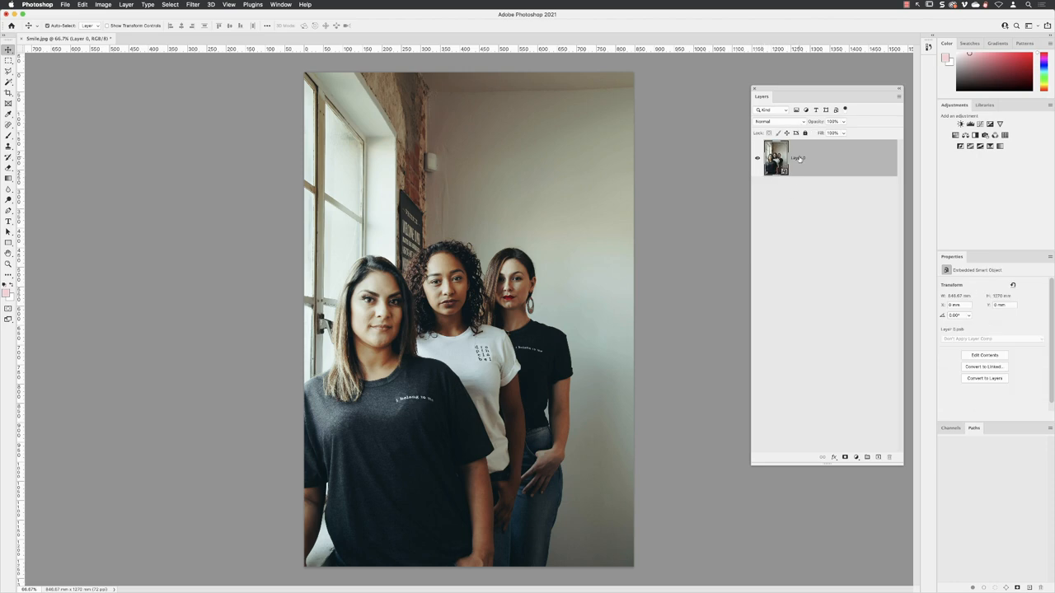
pyautogui.doubleClick(795, 157)
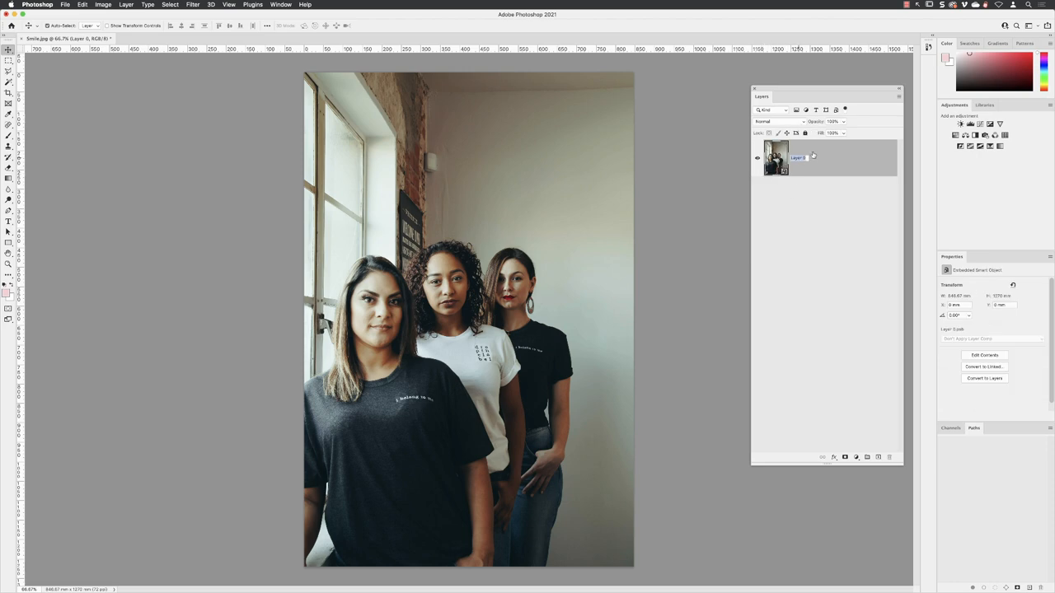
pyautogui.doubleClick(795, 157)
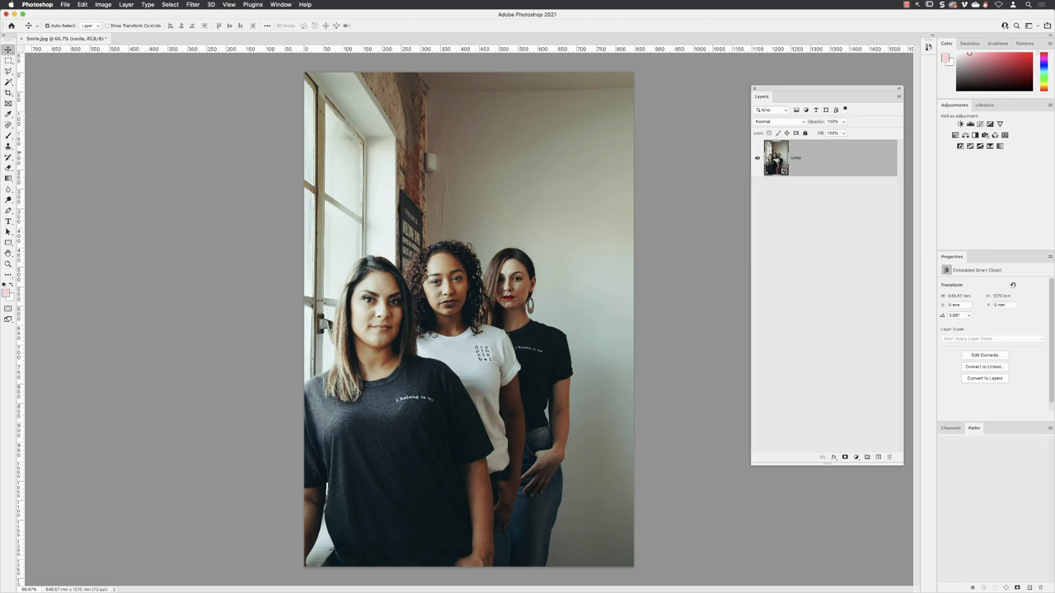
pyautogui.moveTo(839, 174)
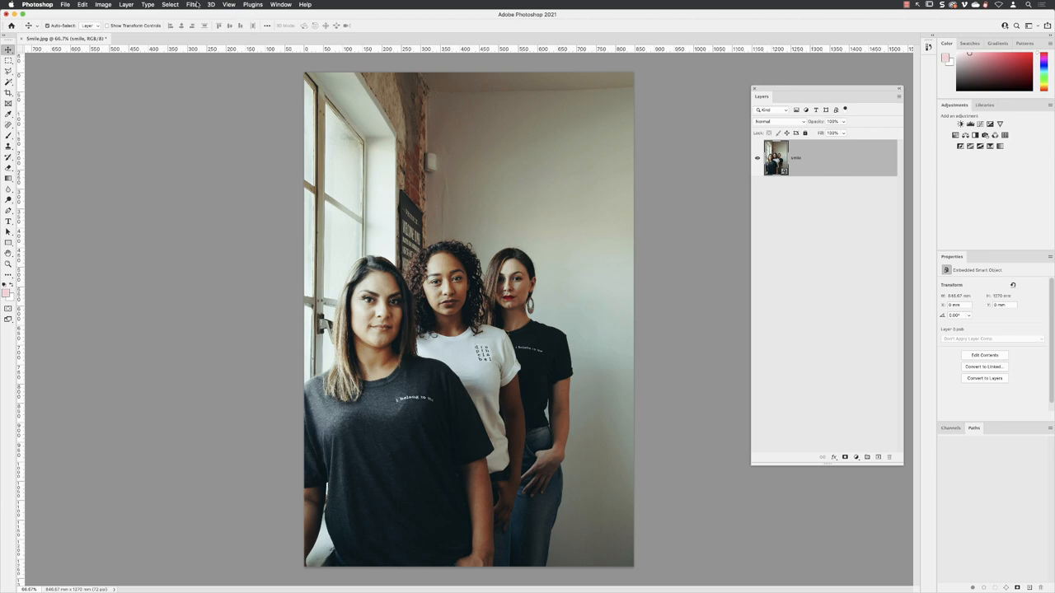
# Open the Liquify filter and expand the Face-Aware Liquify options for Face #1.
pyautogui.click(193, 5)
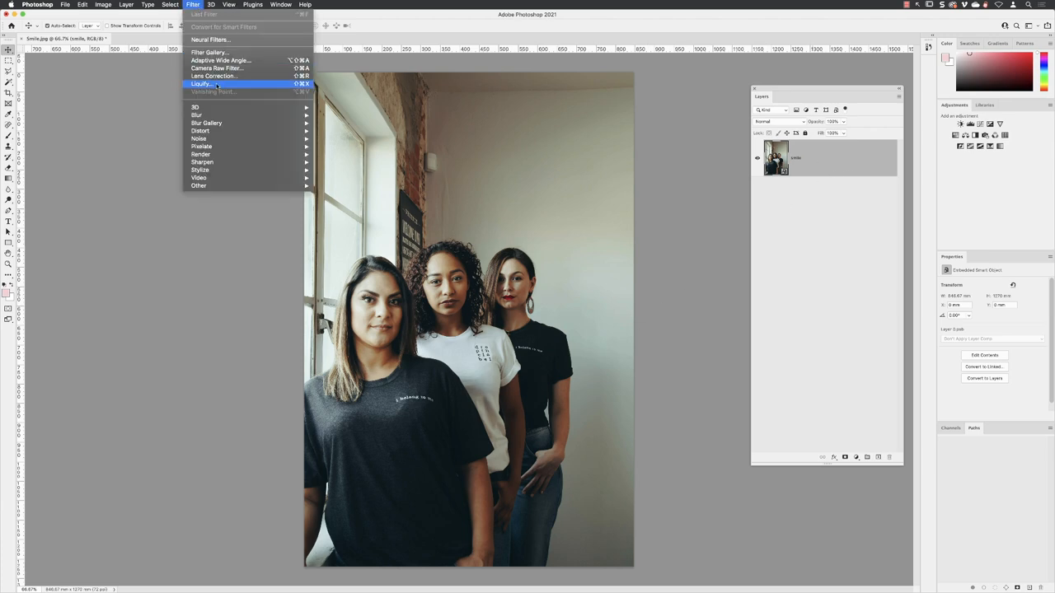
pyautogui.click(200, 83)
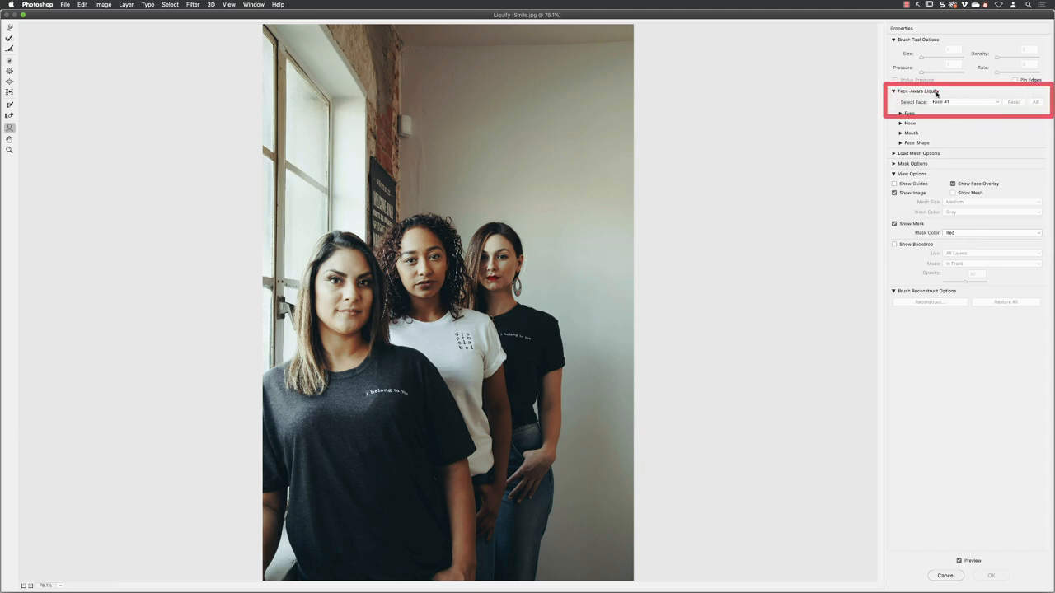
pyautogui.click(964, 101)
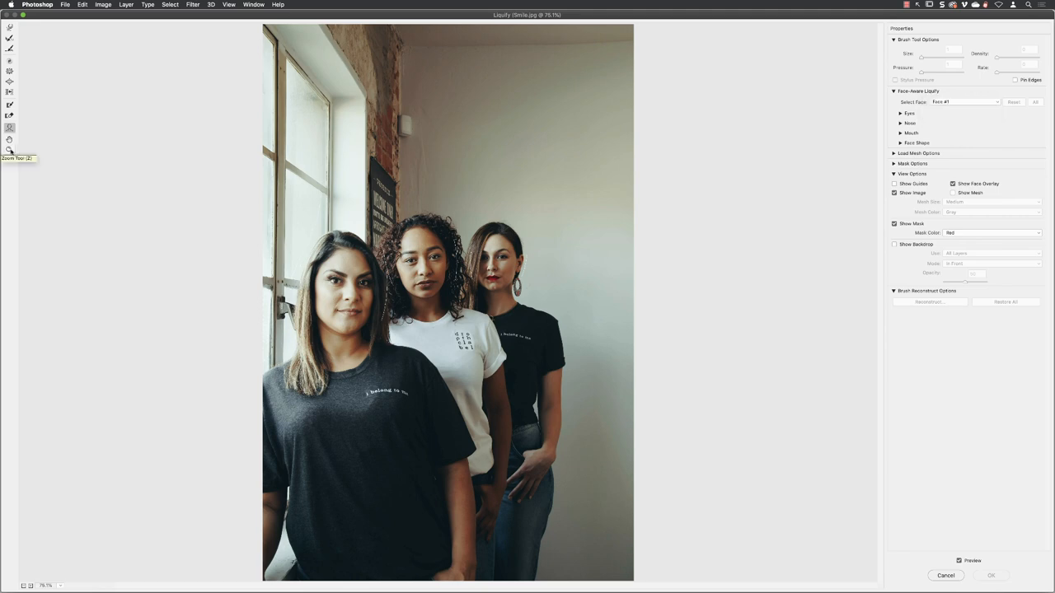
# Zoom the Liquify preview in to 200% on the three women's faces.
pyautogui.click(465, 296)
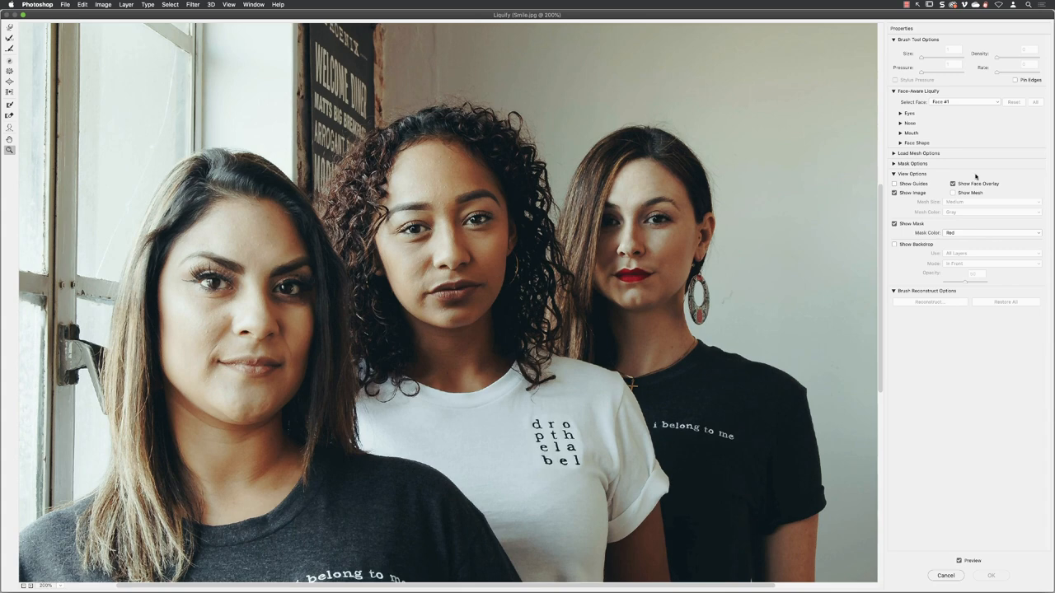
pyautogui.moveTo(956, 101)
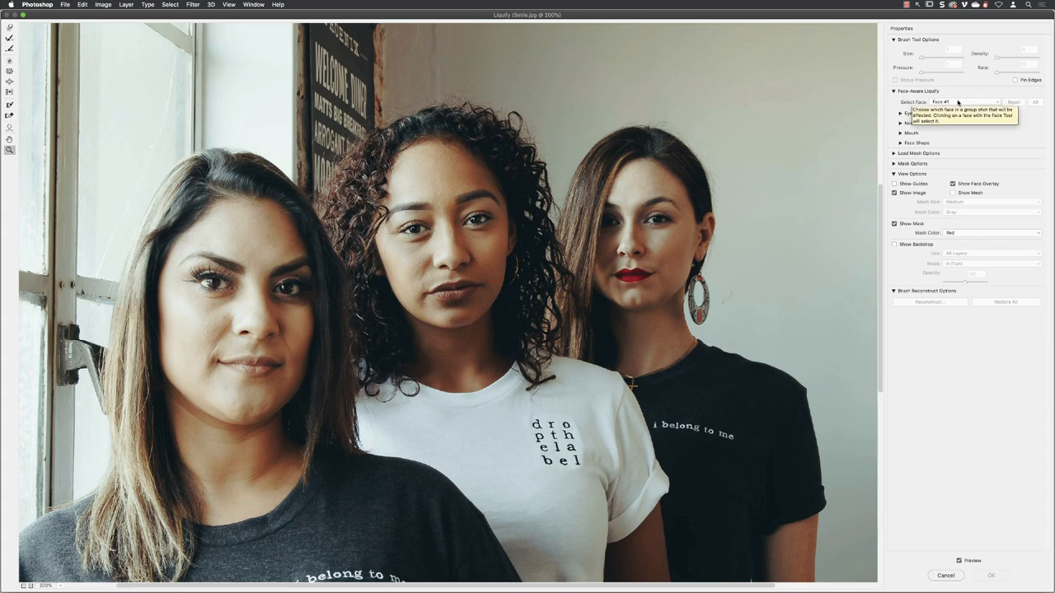
pyautogui.moveTo(944, 139)
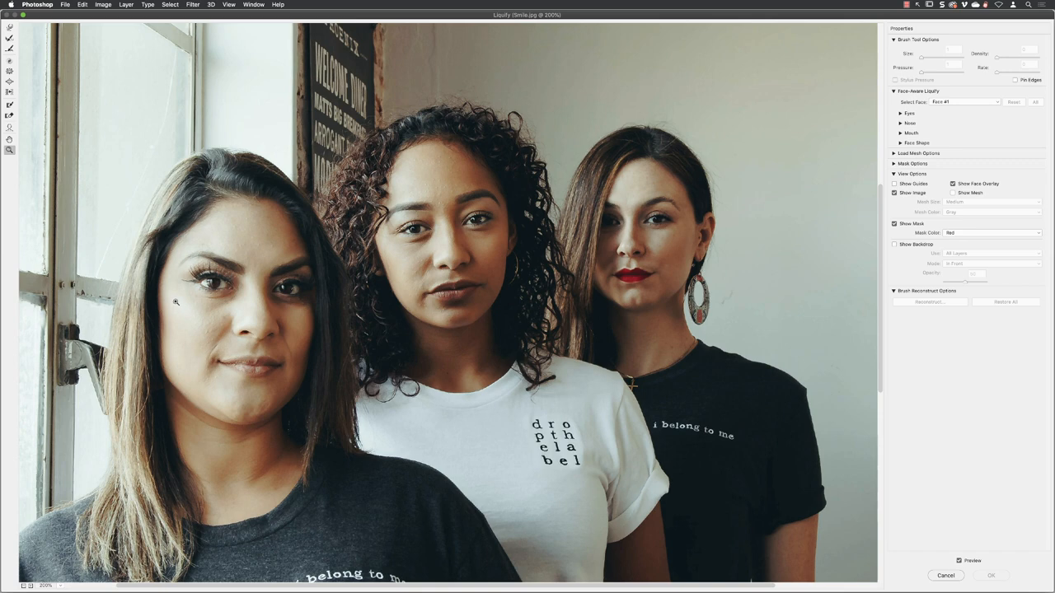
pyautogui.moveTo(690, 149)
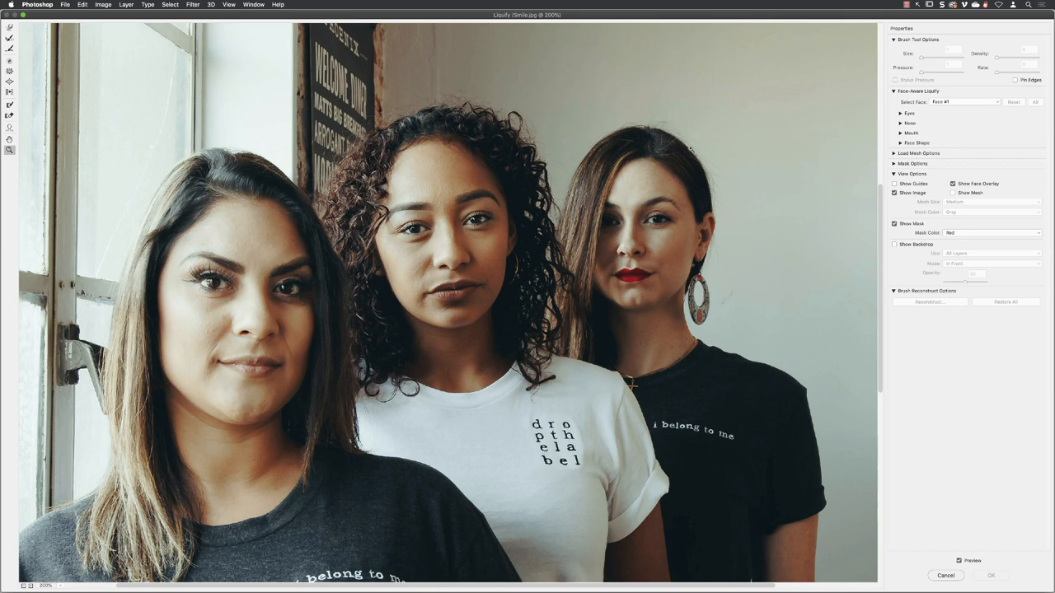
pyautogui.moveTo(969, 114)
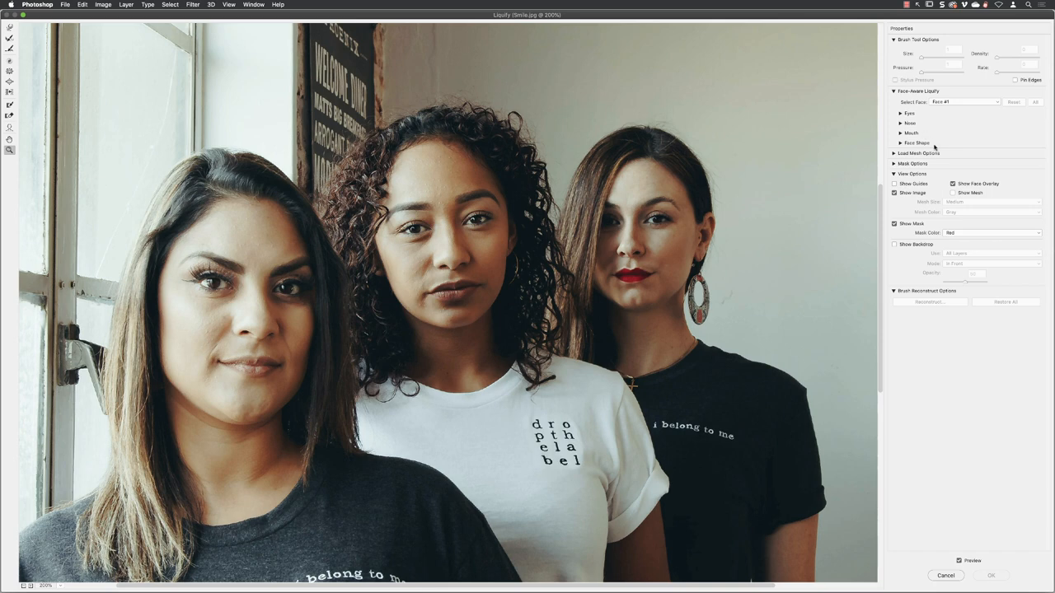
pyautogui.moveTo(892, 129)
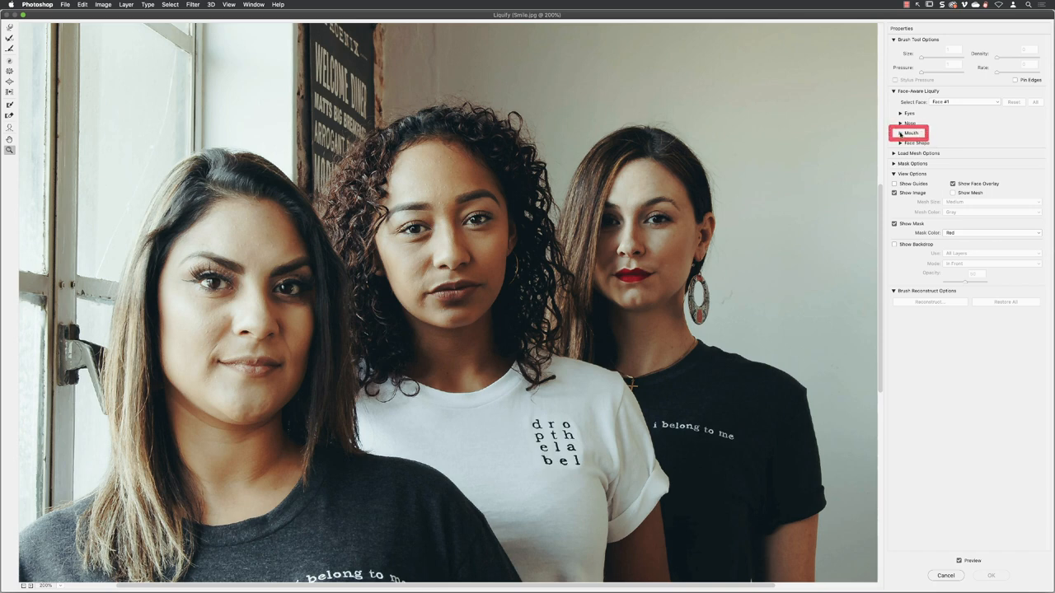
# Expand Mouth settings, set Face #1 Smile to 68 and lower its Mouth Height.
pyautogui.click(899, 133)
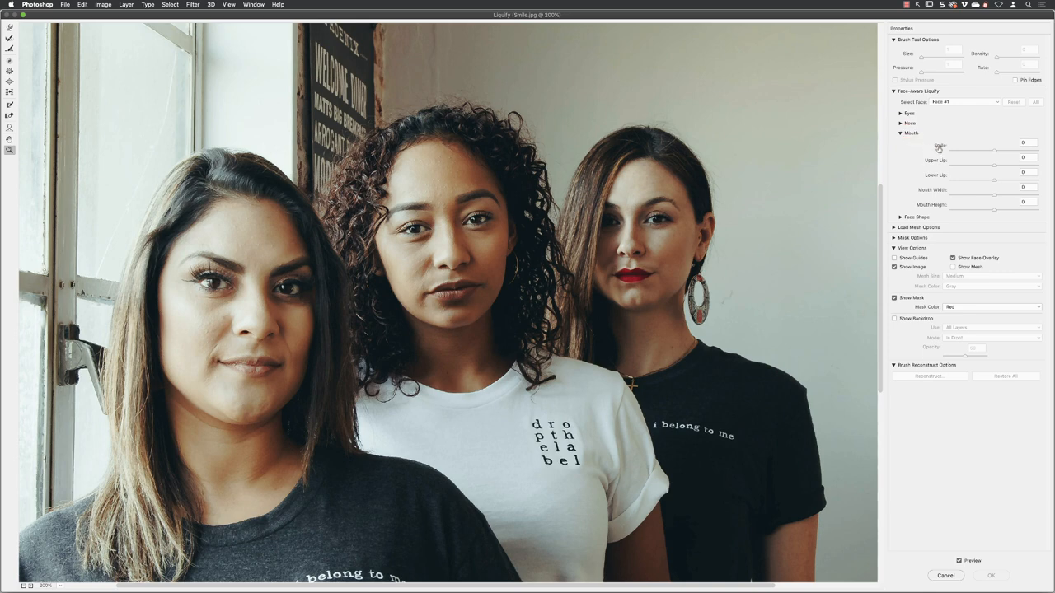
pyautogui.moveTo(937, 148)
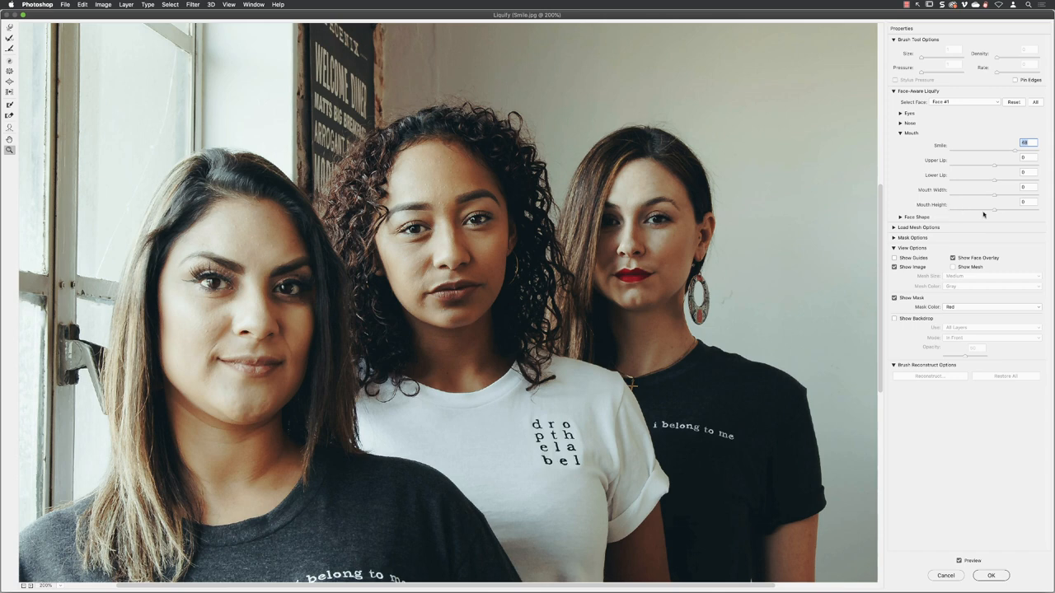
pyautogui.click(1027, 204)
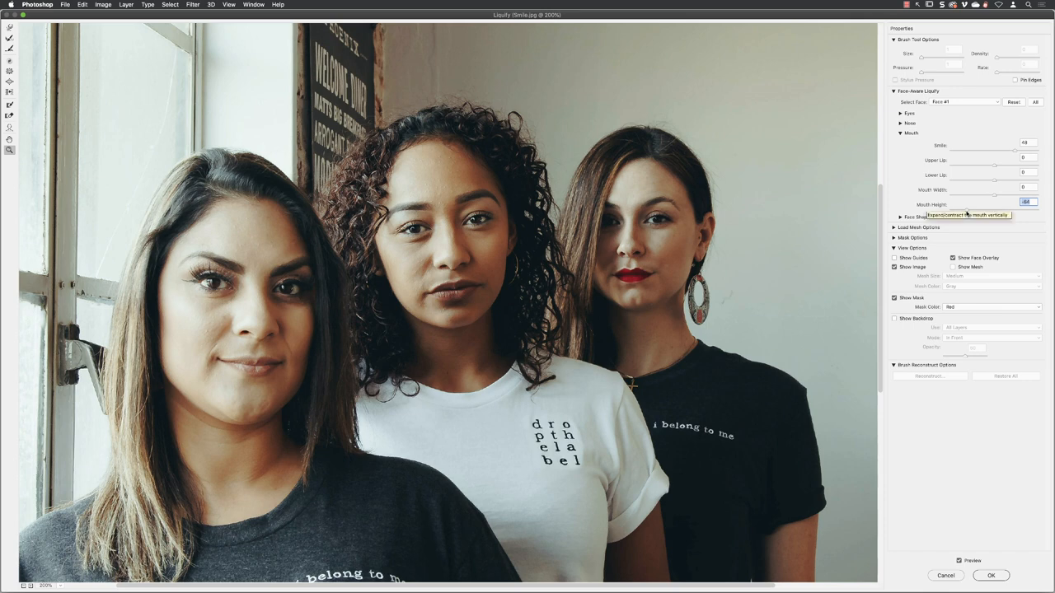
pyautogui.moveTo(983, 129)
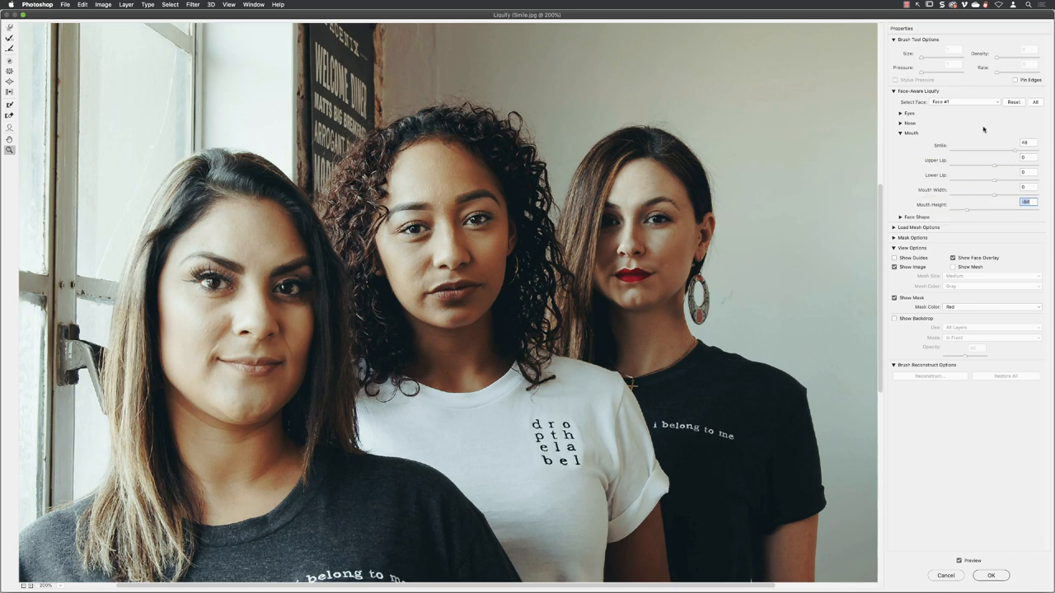
# Select Face #2, enter its Smile value and adjust its Mouth Height.
pyautogui.click(964, 102)
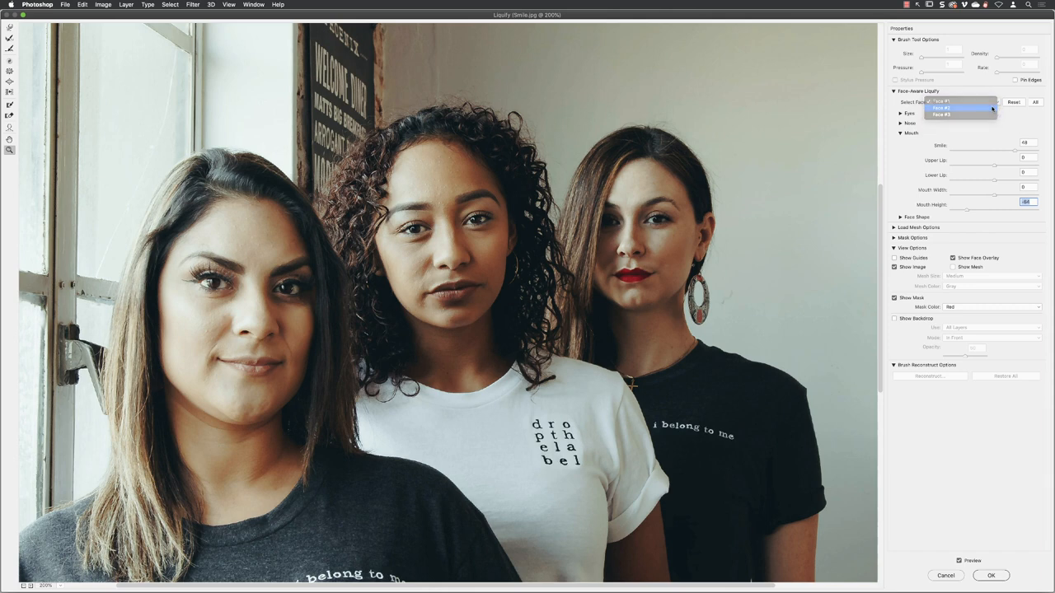
pyautogui.click(942, 107)
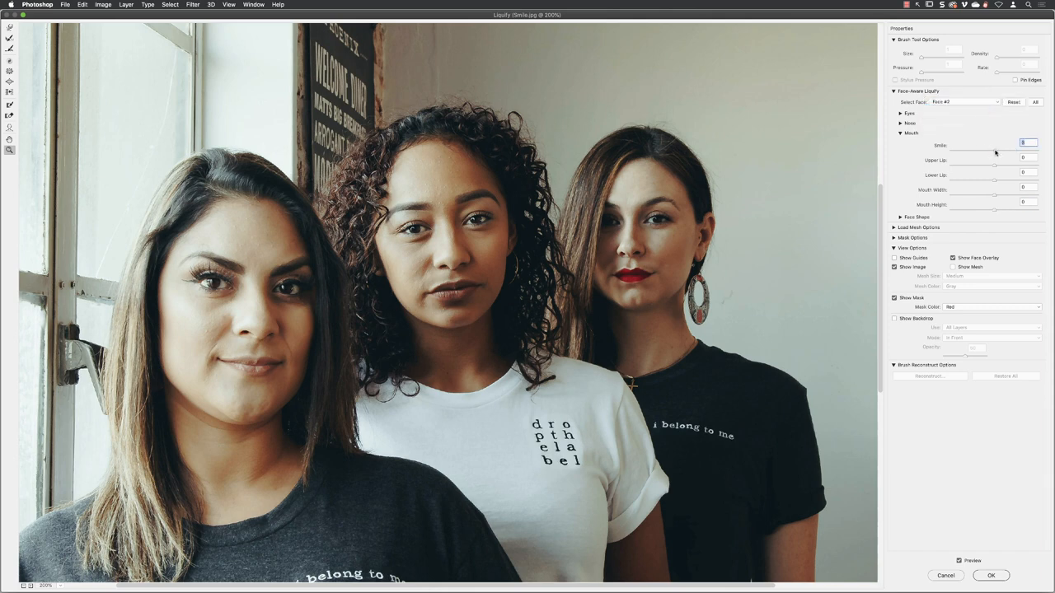
pyautogui.write('58')
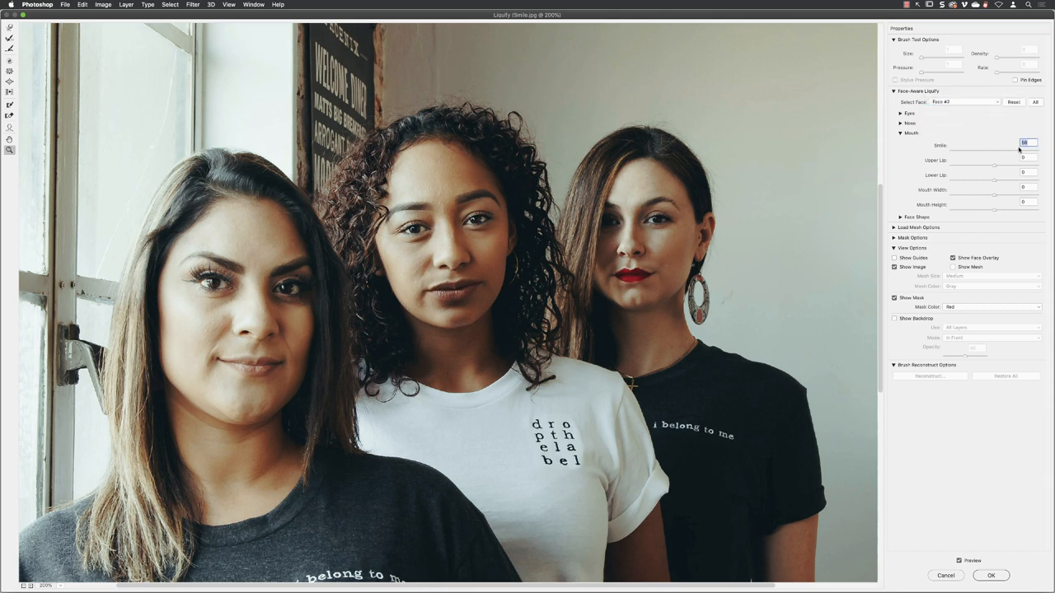
pyautogui.moveTo(993, 213)
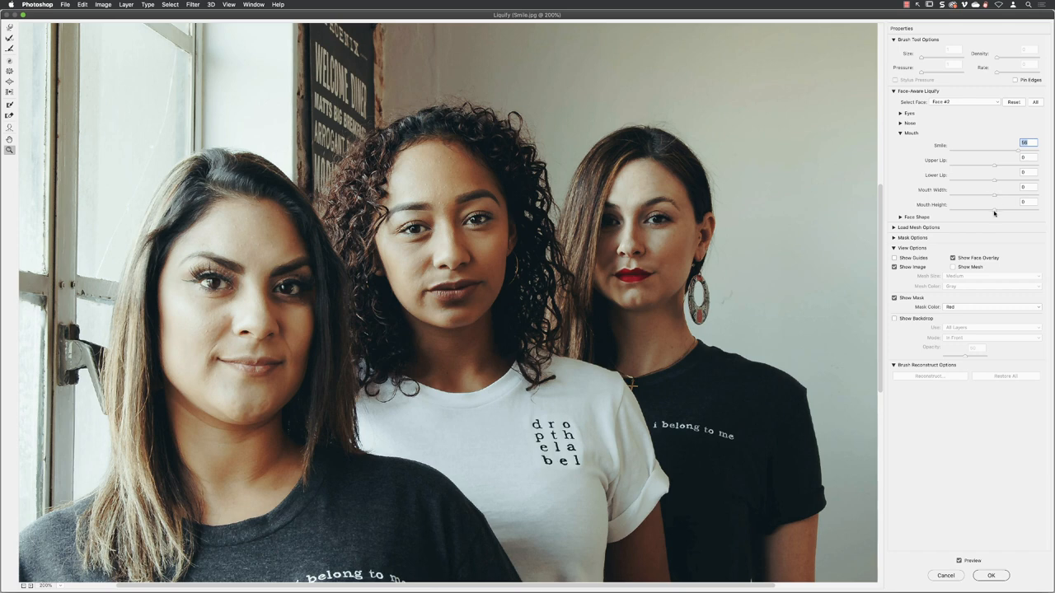
pyautogui.click(1026, 203)
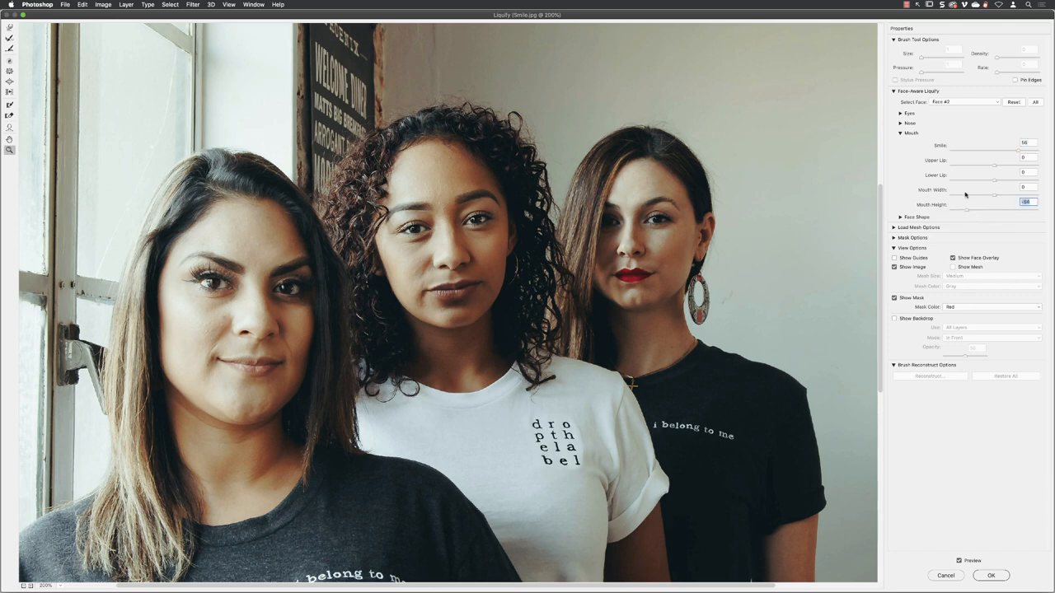
# Give Face #3 Smile 50 with a negative Mouth Height and apply Liquify.
pyautogui.click(964, 101)
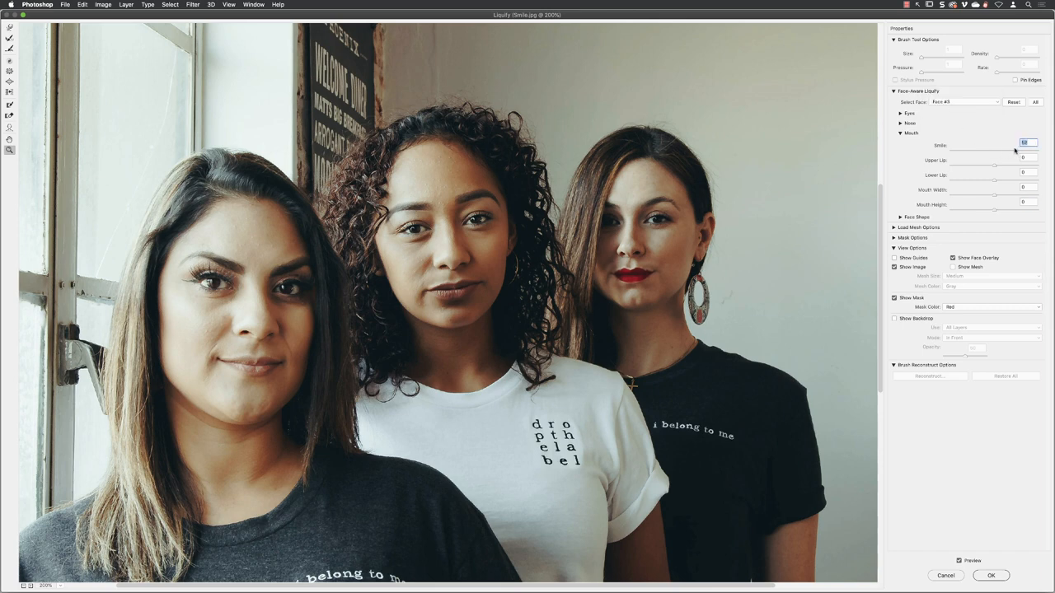
pyautogui.click(1028, 204)
pyautogui.write('-75')
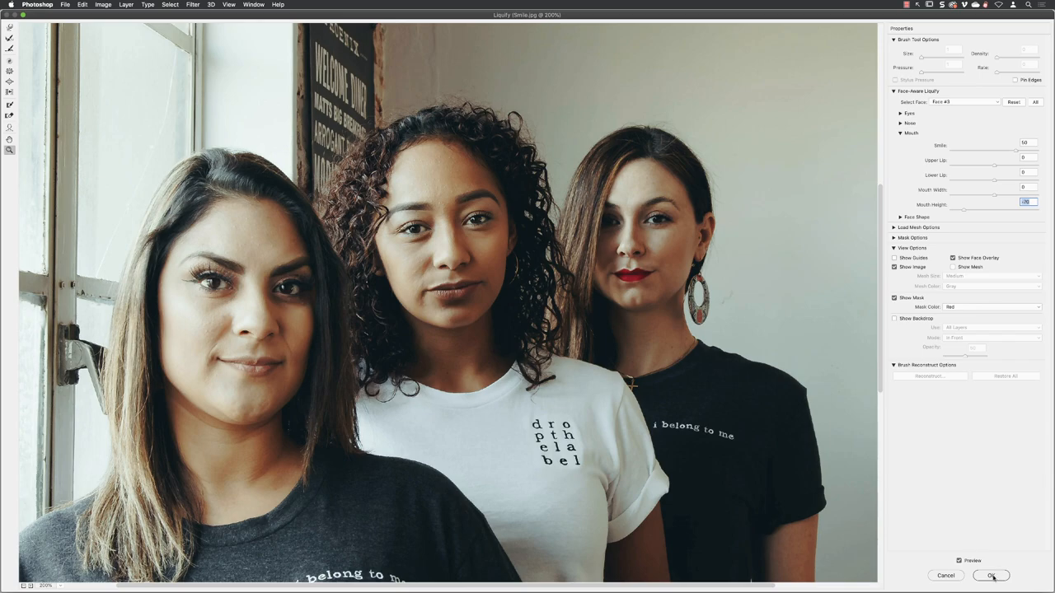
pyautogui.click(991, 575)
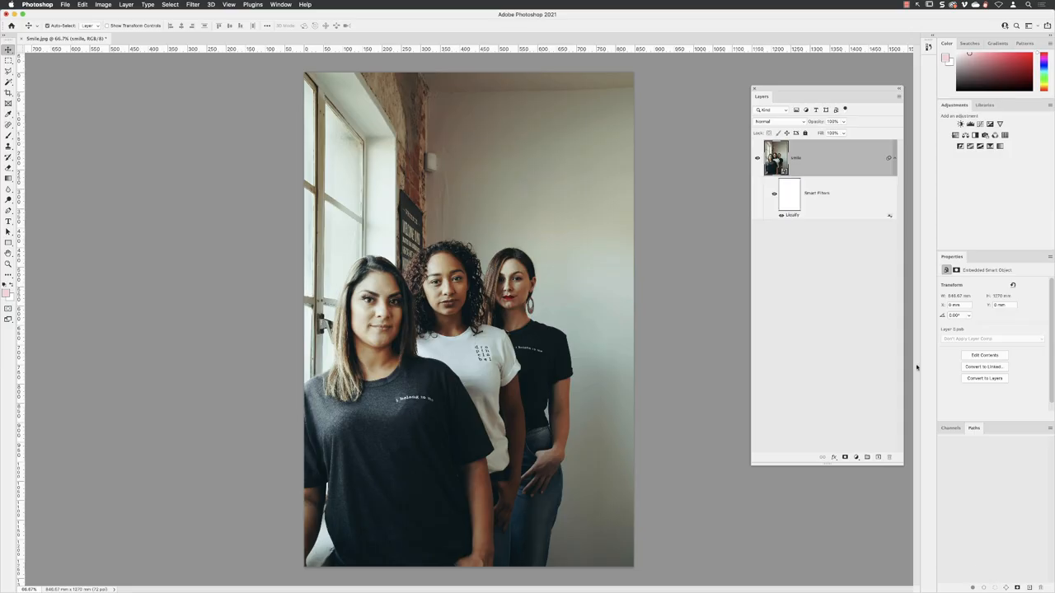